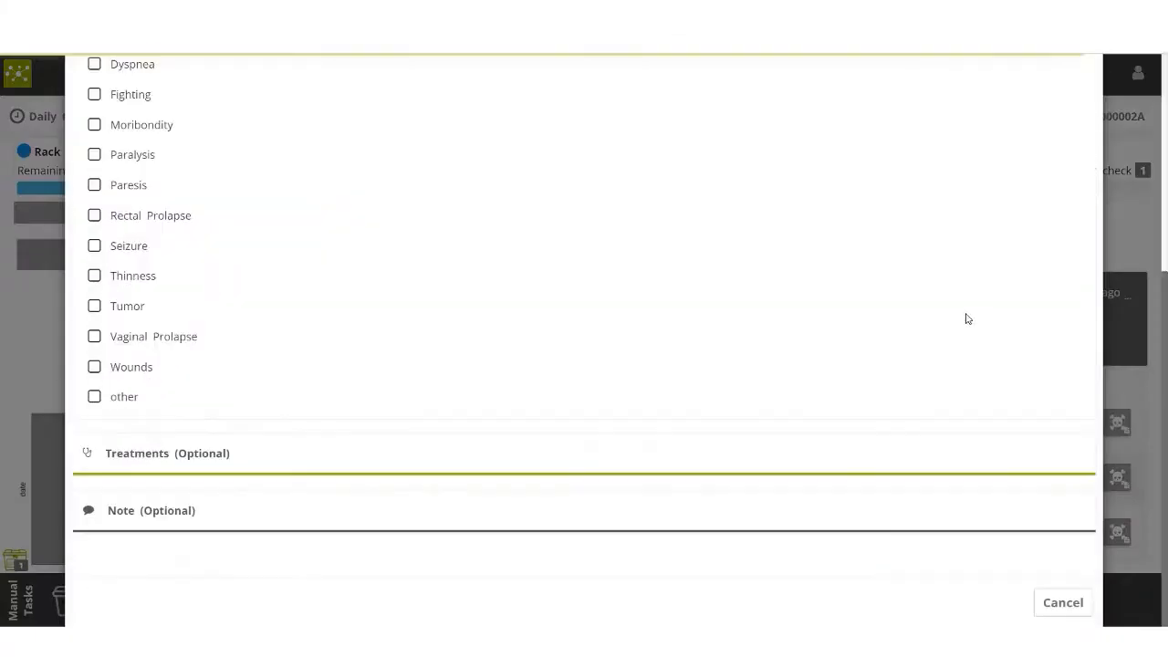
# - Expand Treatments (Optional) and save topo10's paralysis sickness report for cage A0004
pyautogui.scroll(3)
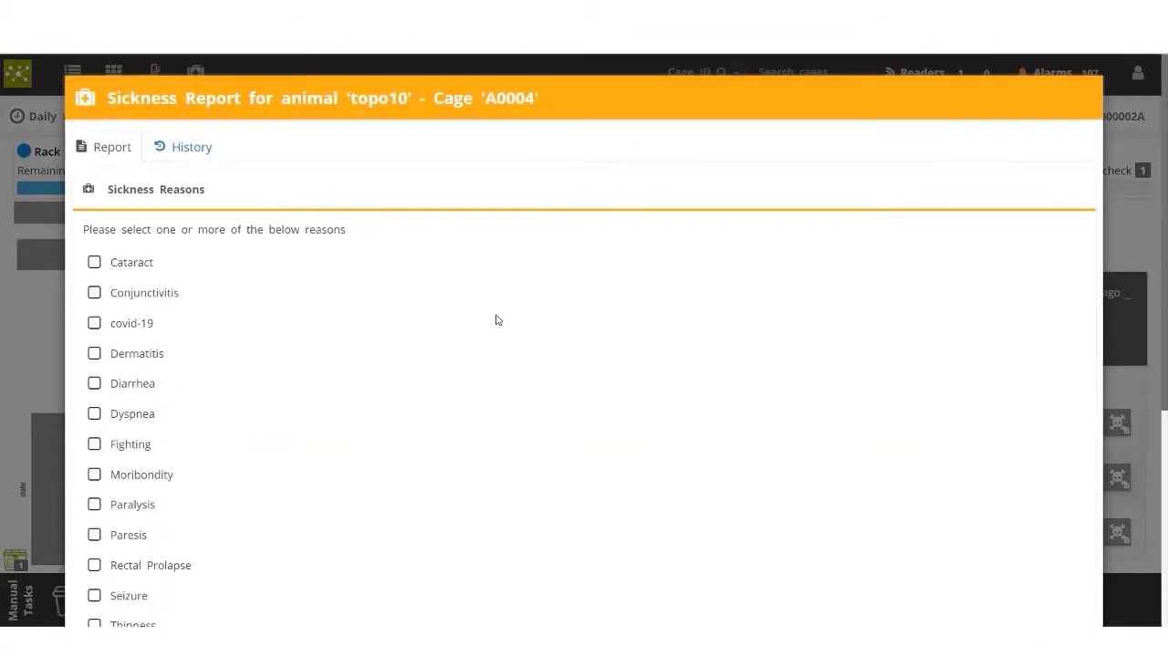
pyautogui.moveTo(195, 345)
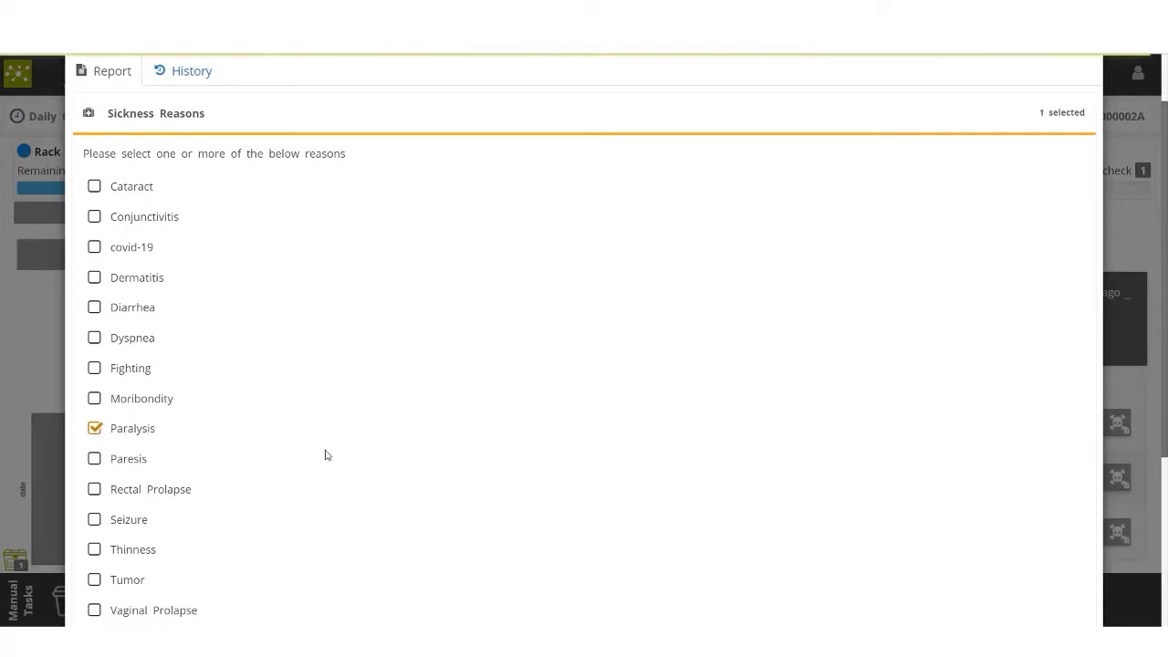
pyautogui.scroll(-3)
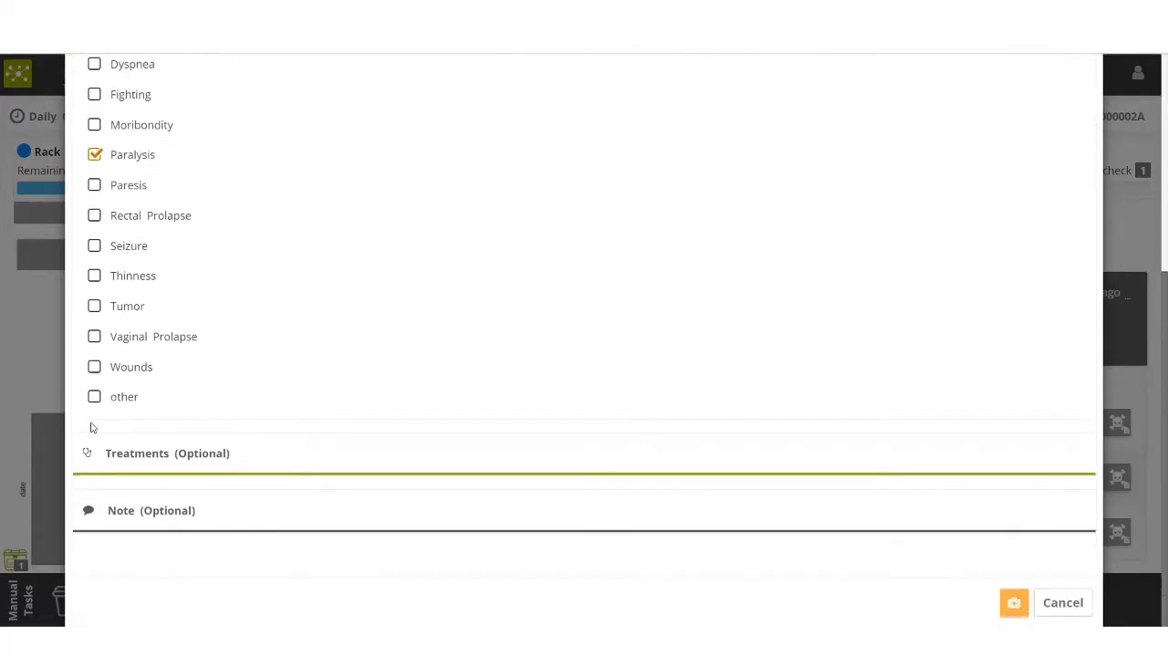
pyautogui.click(167, 452)
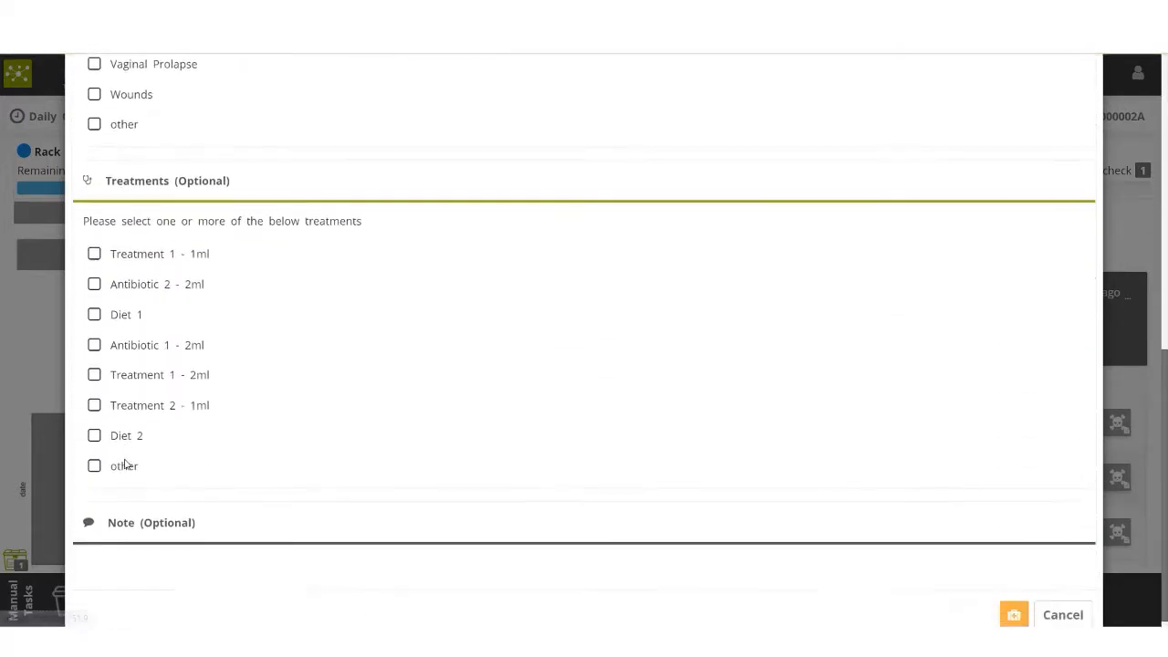
pyautogui.click(1062, 615)
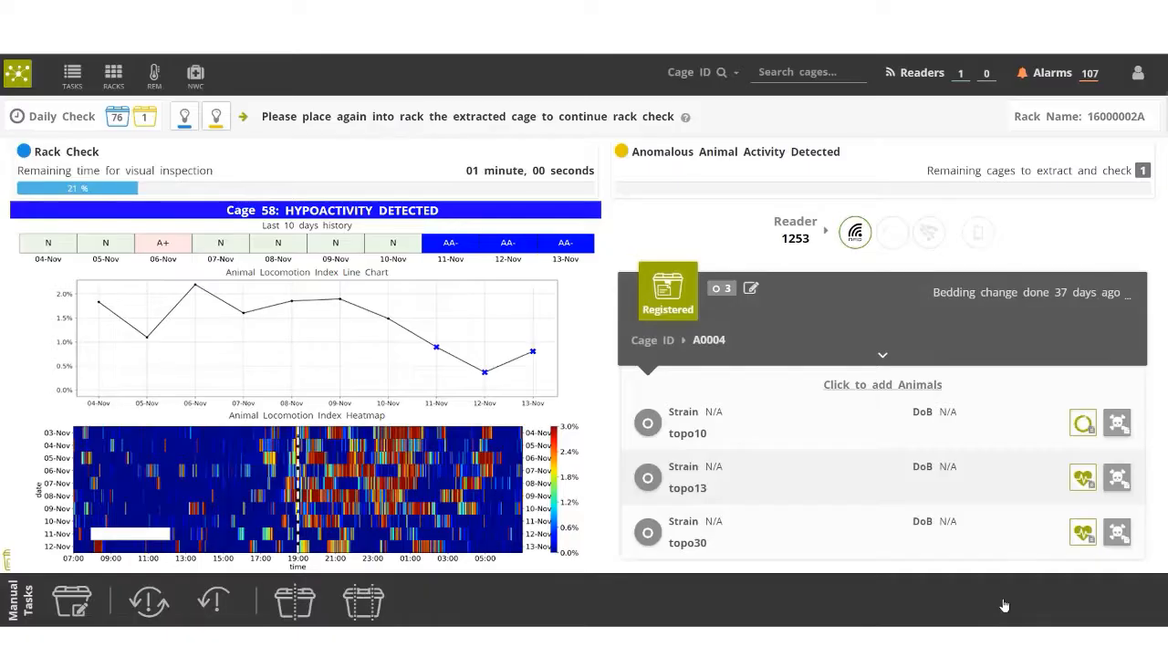
pyautogui.click(1082, 423)
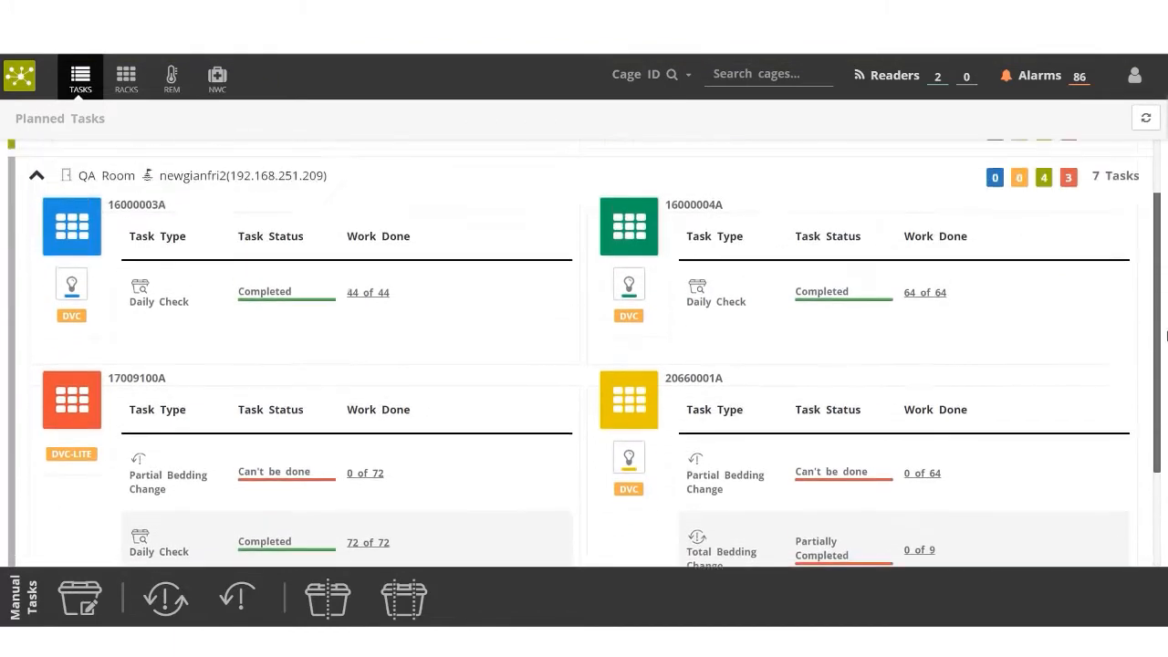
# - Collapse newgianfri2, review newgianfri's completed daily checks, then collapse newgianfri
pyautogui.scroll(3)
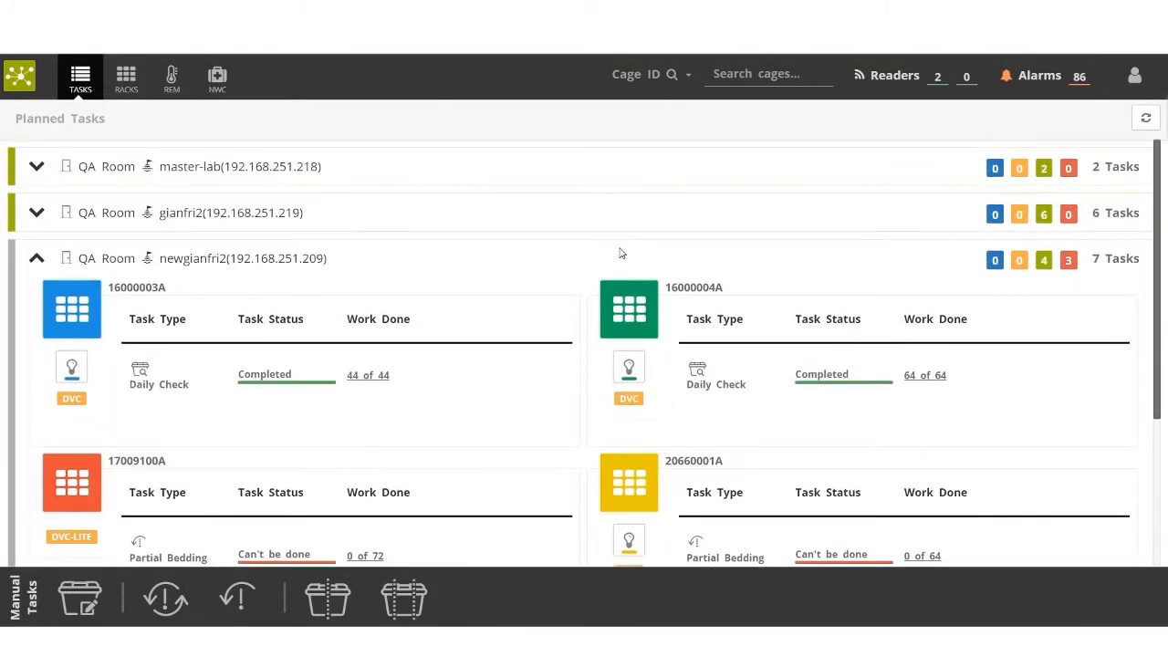
pyautogui.click(37, 259)
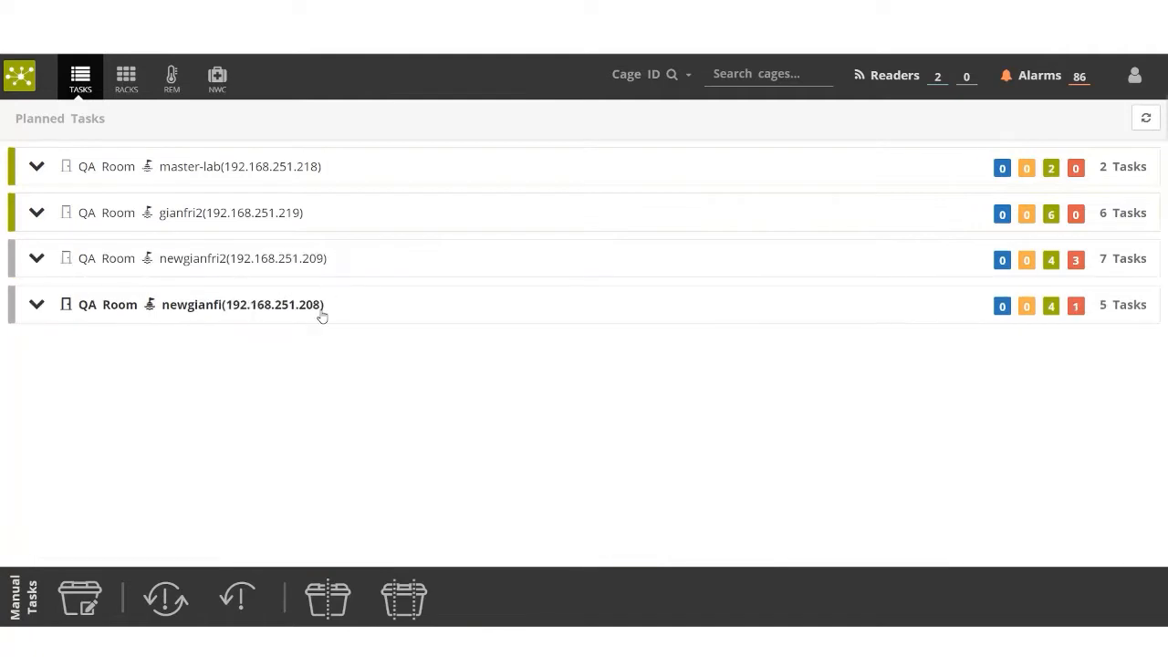
pyautogui.click(36, 303)
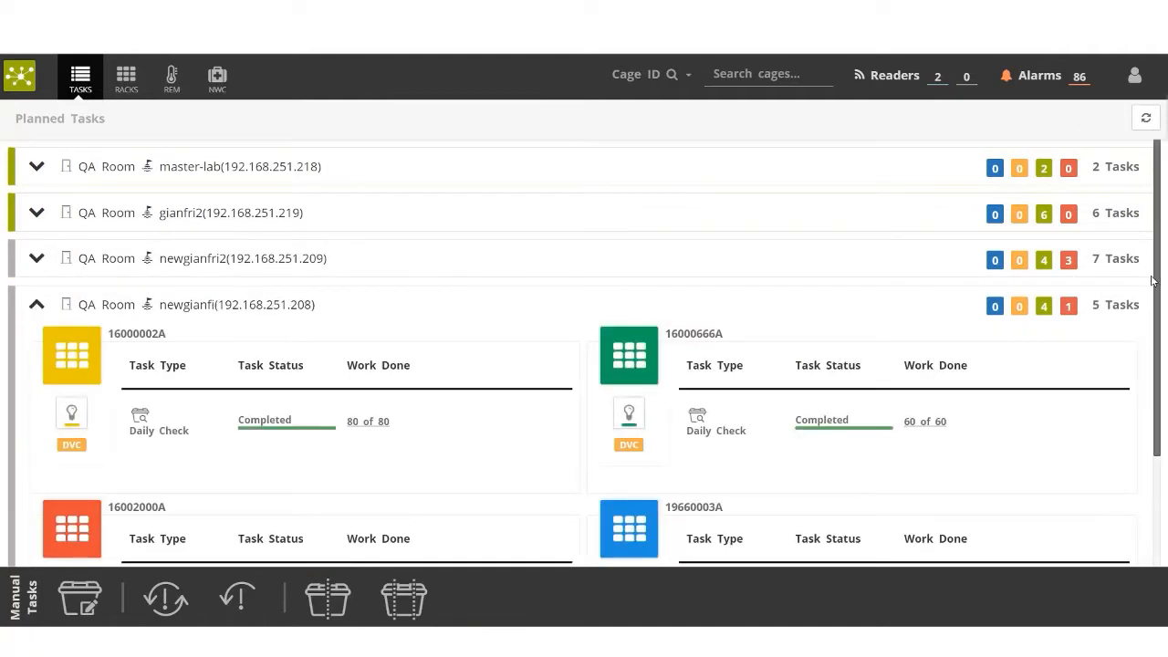
pyautogui.scroll(-3)
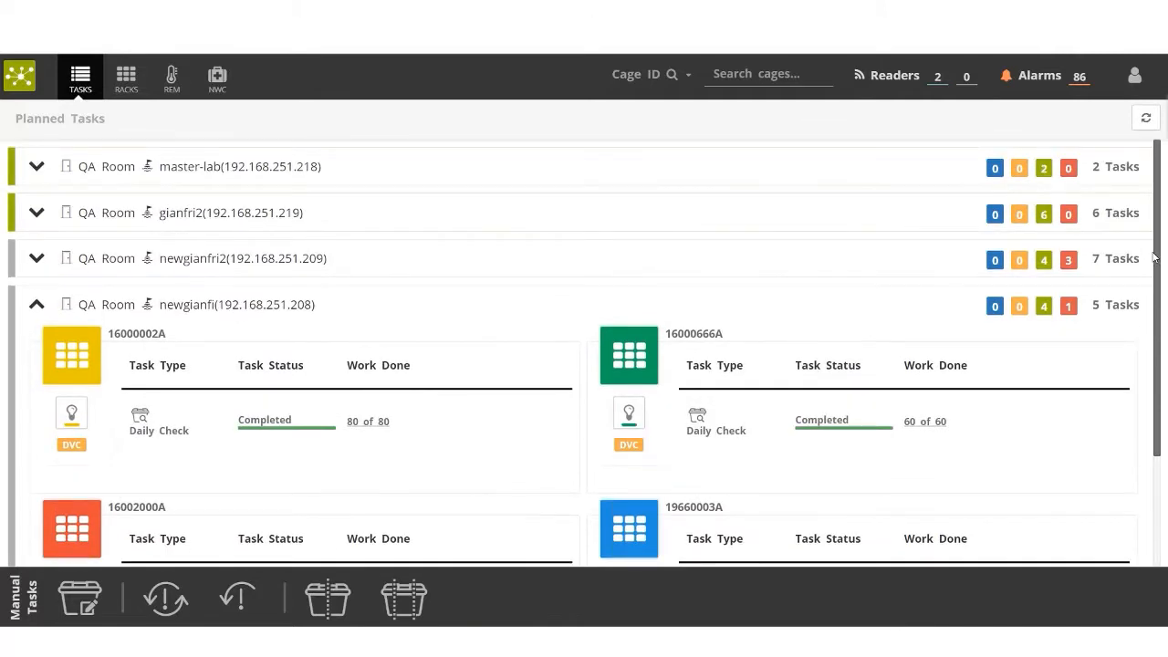
pyautogui.click(36, 304)
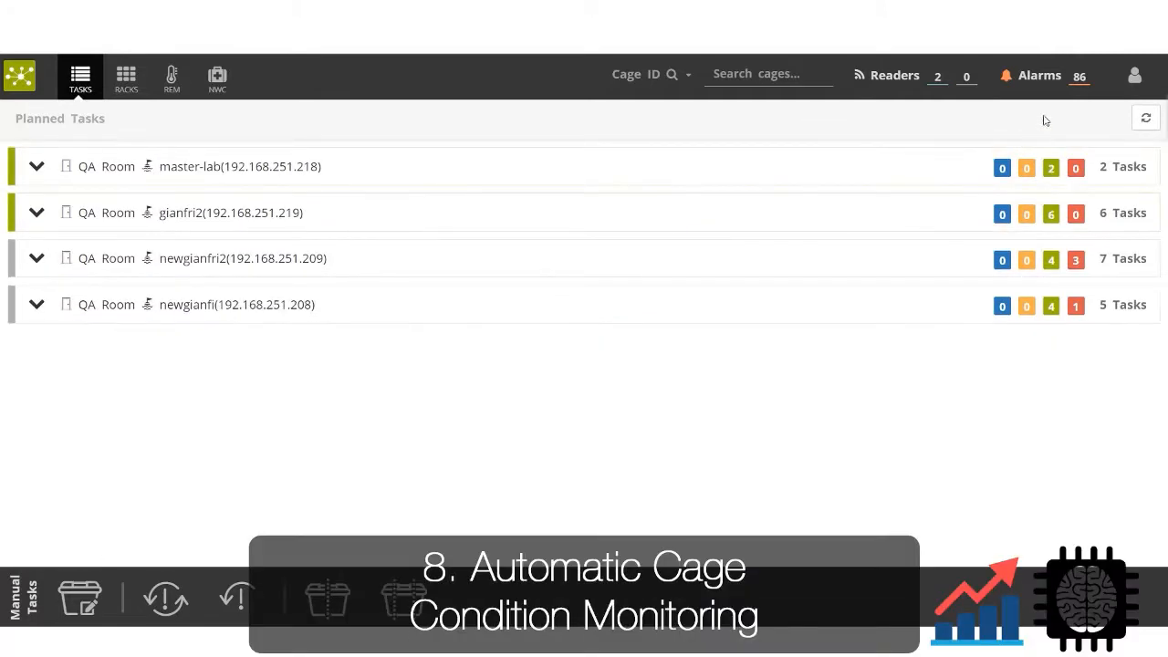
# - Check Flooding and Missing Bottle (rack 20660001A) alarms, then expand Low Food on rack 16000001A
pyautogui.click(1040, 75)
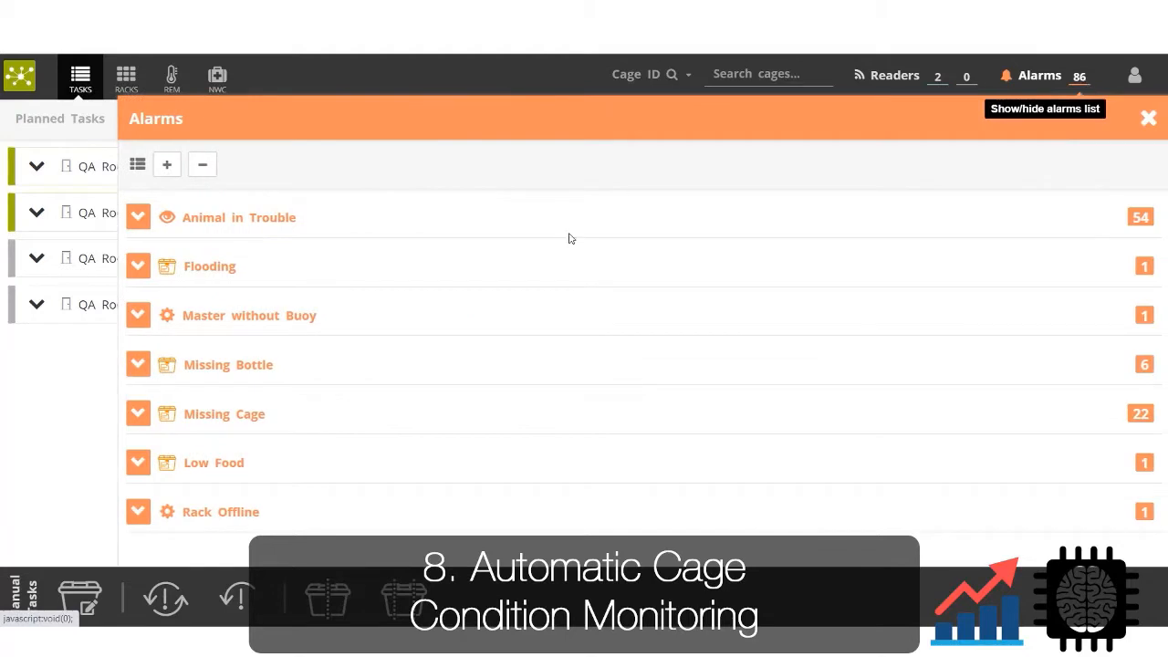
pyautogui.click(138, 266)
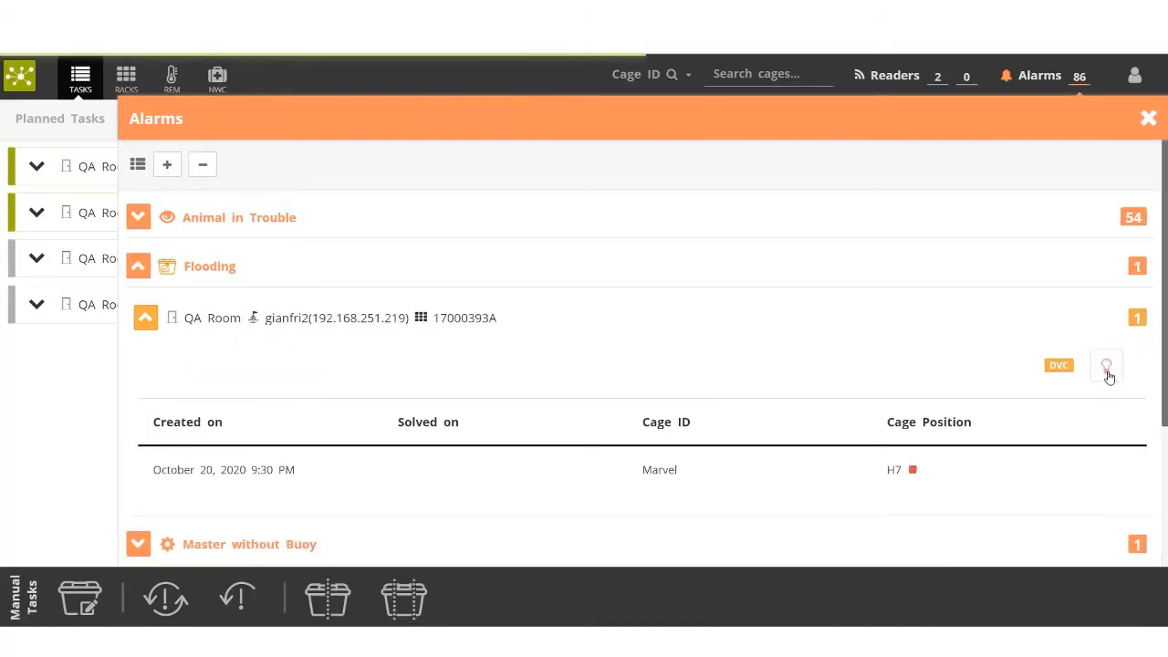
pyautogui.click(146, 318)
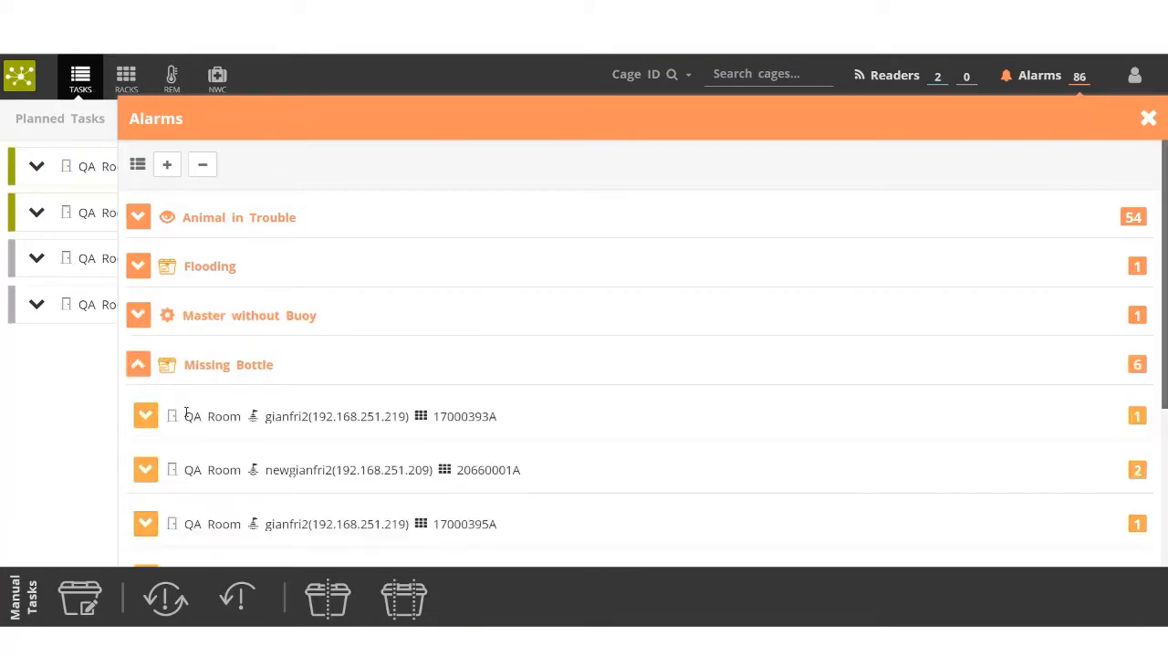
pyautogui.click(145, 470)
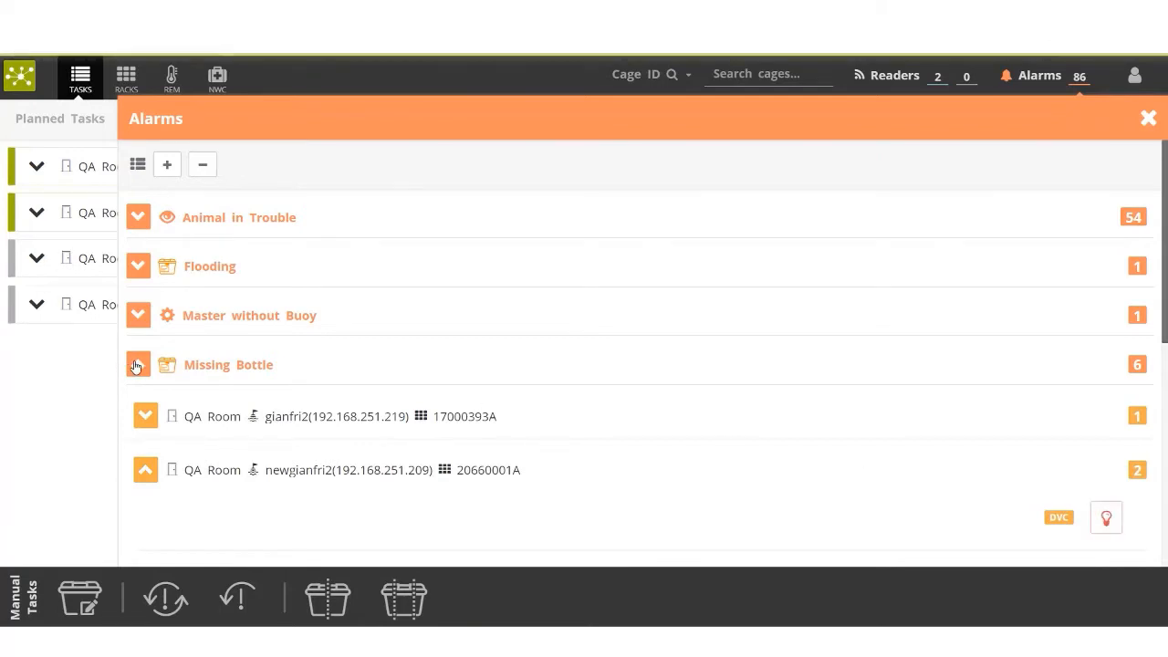
pyautogui.click(138, 364)
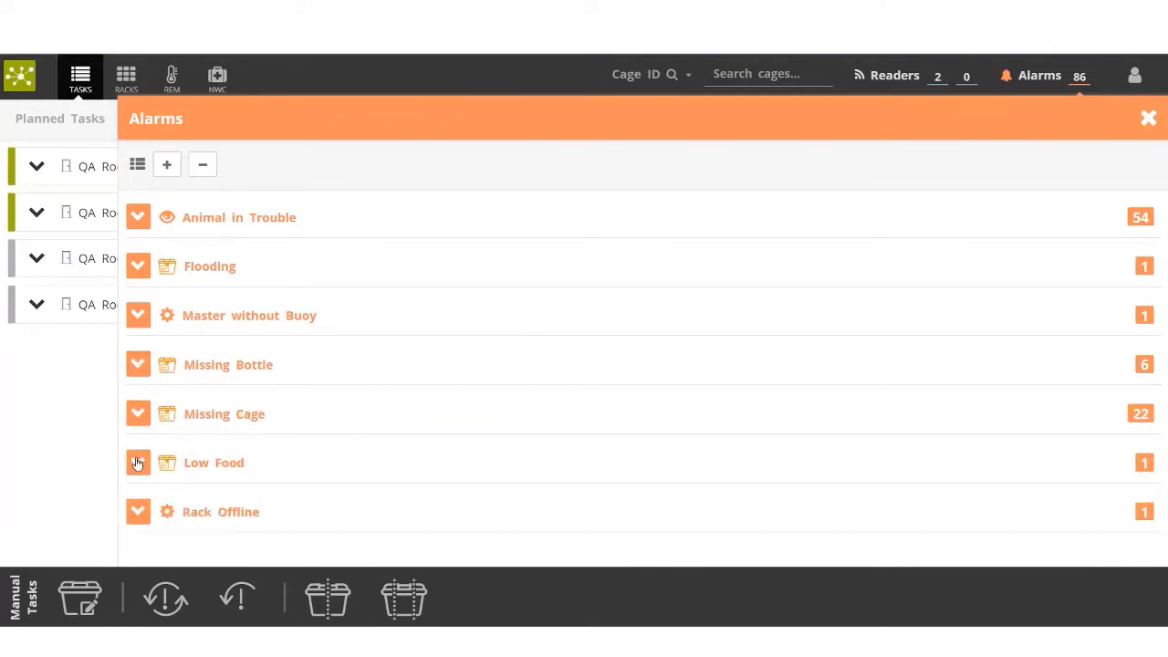
pyautogui.click(137, 463)
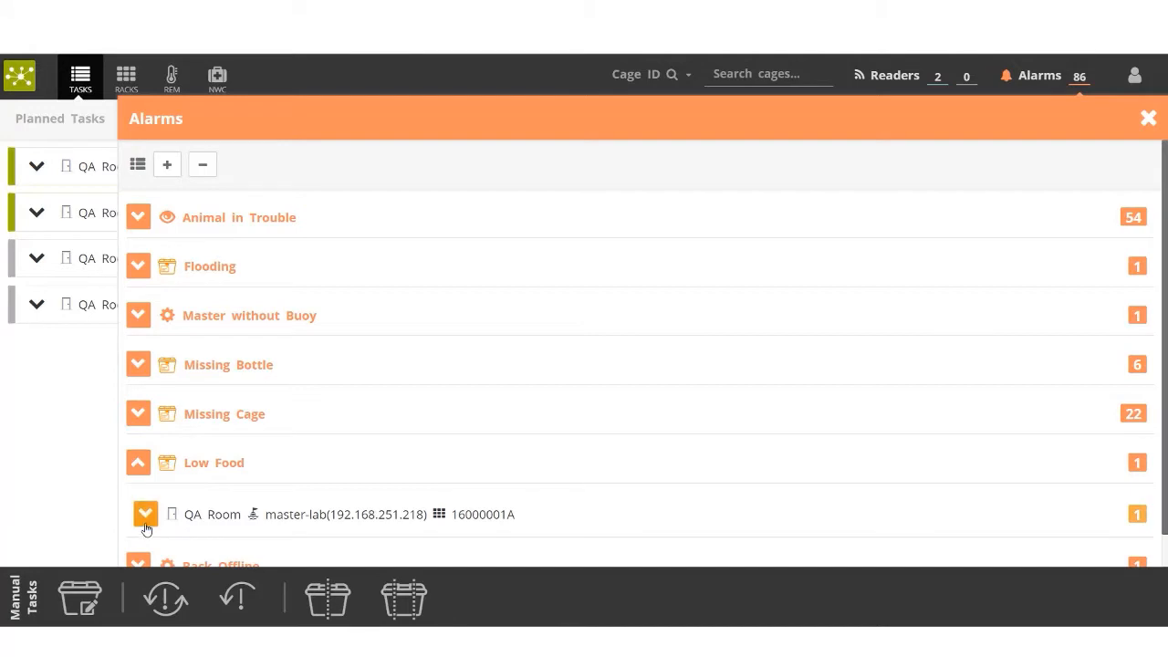
pyautogui.click(146, 514)
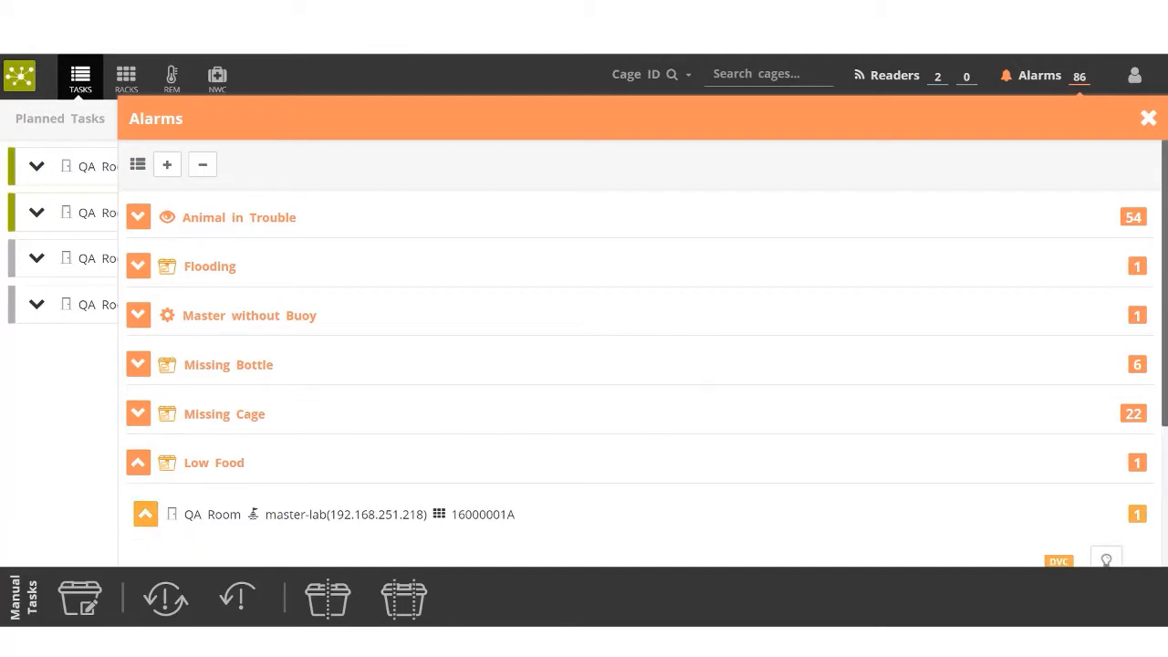